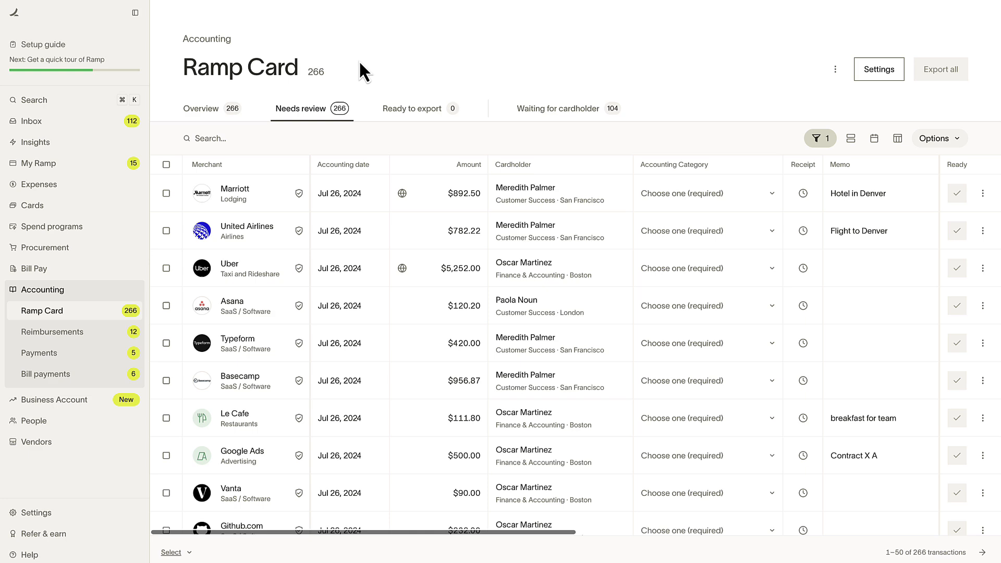
pyautogui.moveTo(42, 290)
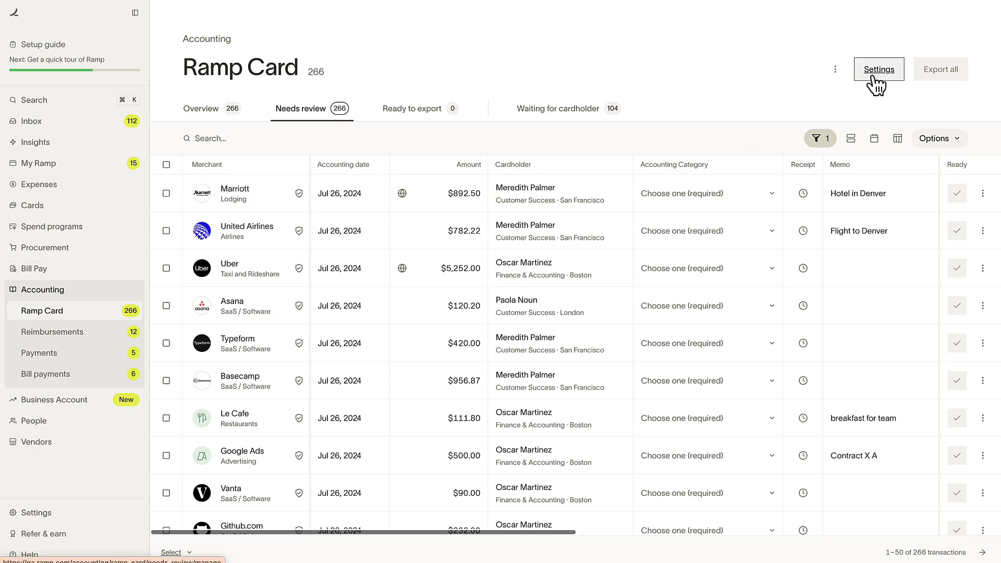
# - Open the Ramp Card CSV export settings, keeping 'Upload previous CSV' as the setup preference
pyautogui.click(880, 69)
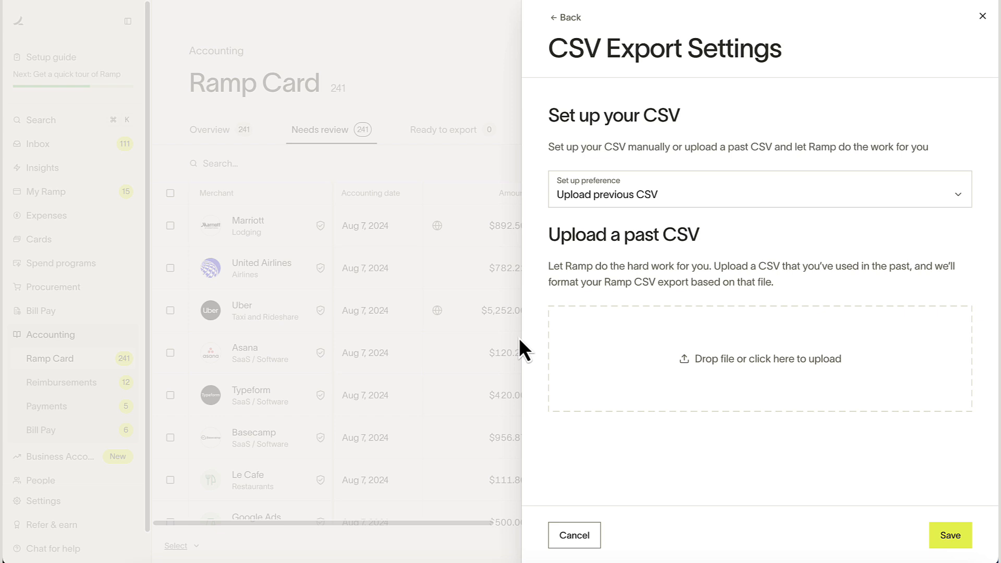
pyautogui.moveTo(578, 325)
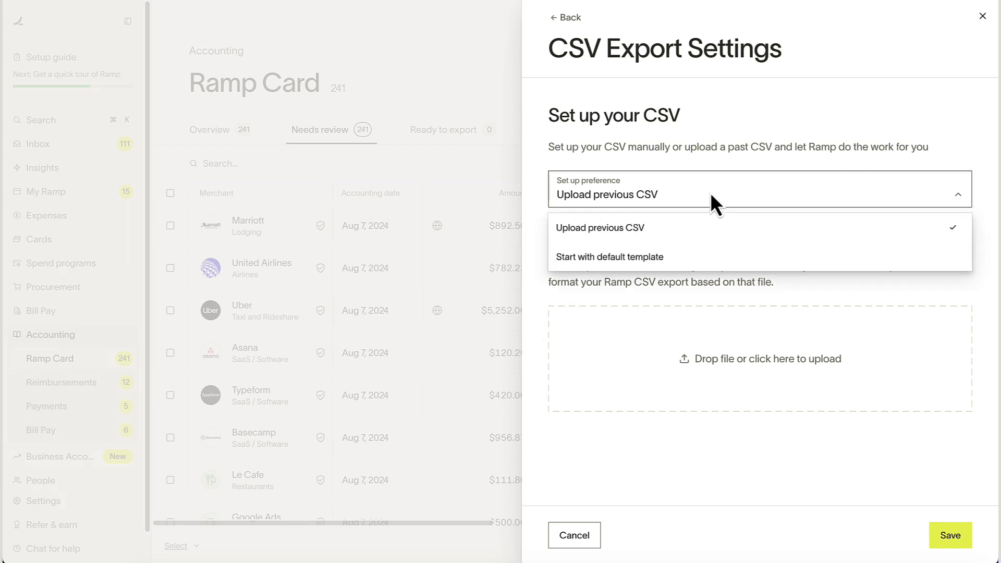
pyautogui.moveTo(701, 267)
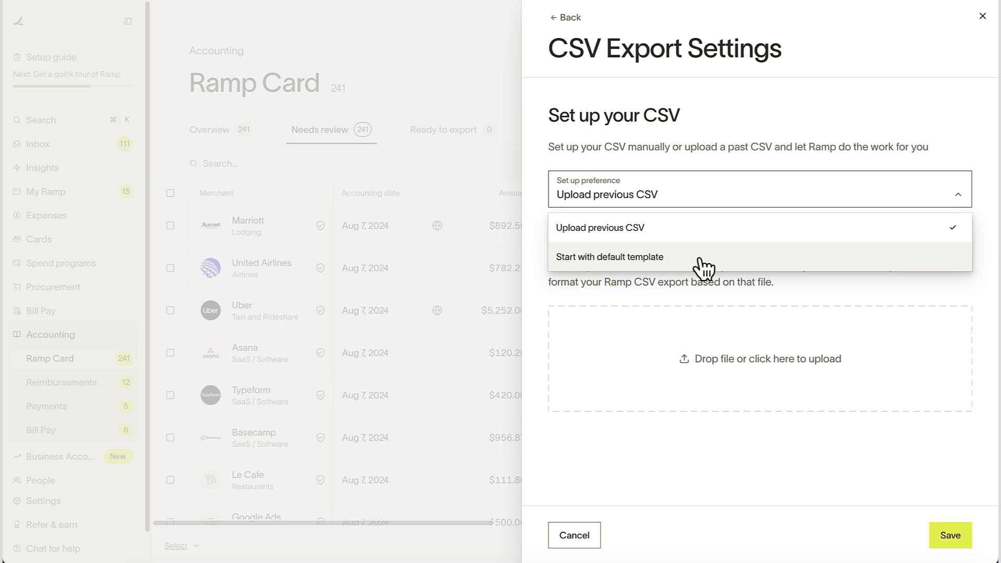
pyautogui.click(609, 257)
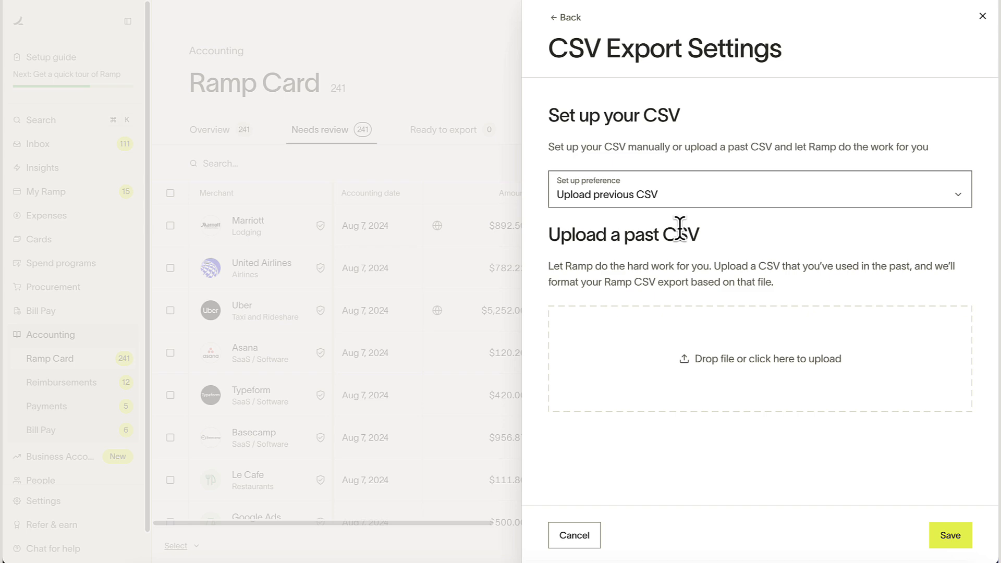
pyautogui.moveTo(741, 366)
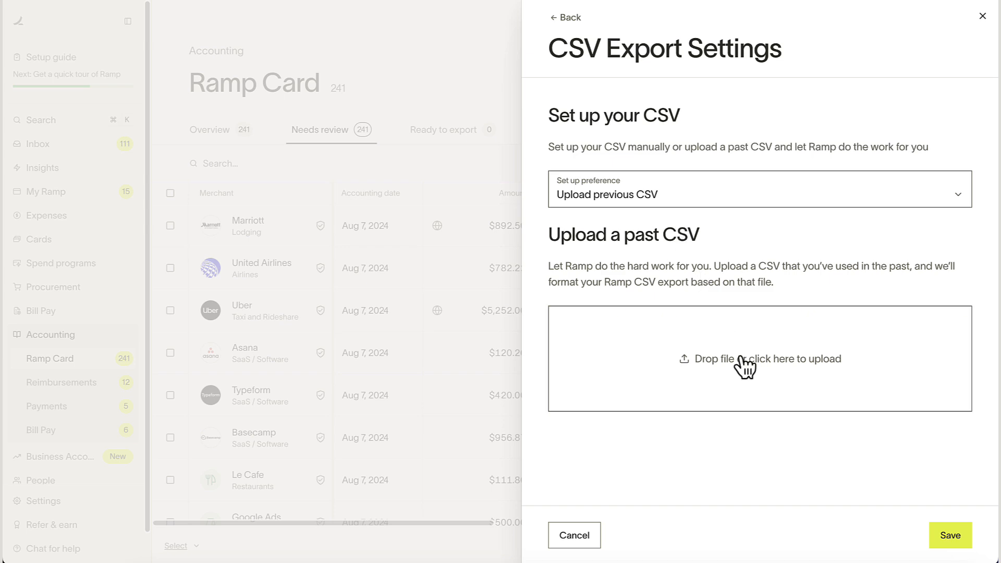
# - Upload example_csv.csv from the Desktop so its columns define the CSV export format
pyautogui.click(758, 358)
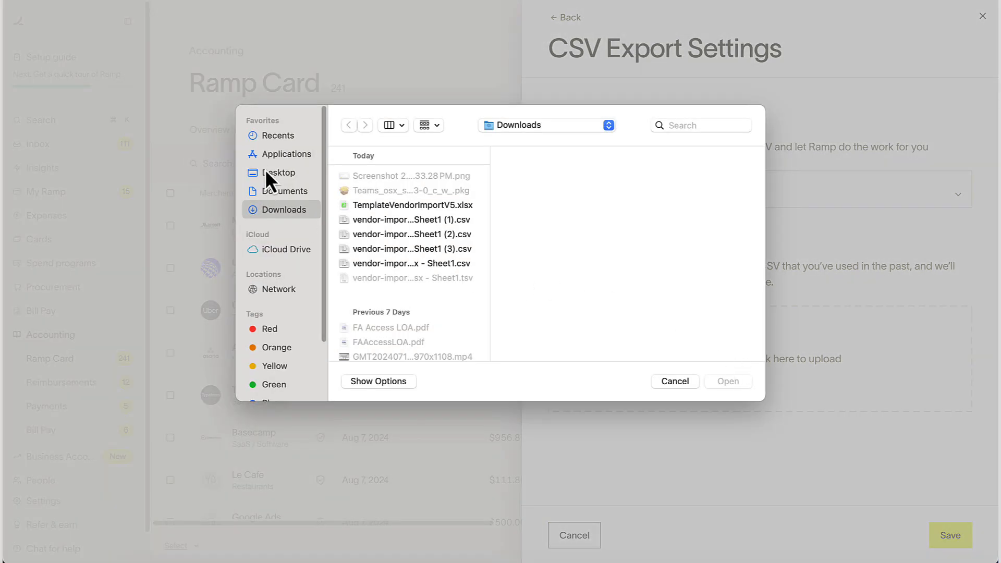
pyautogui.click(278, 172)
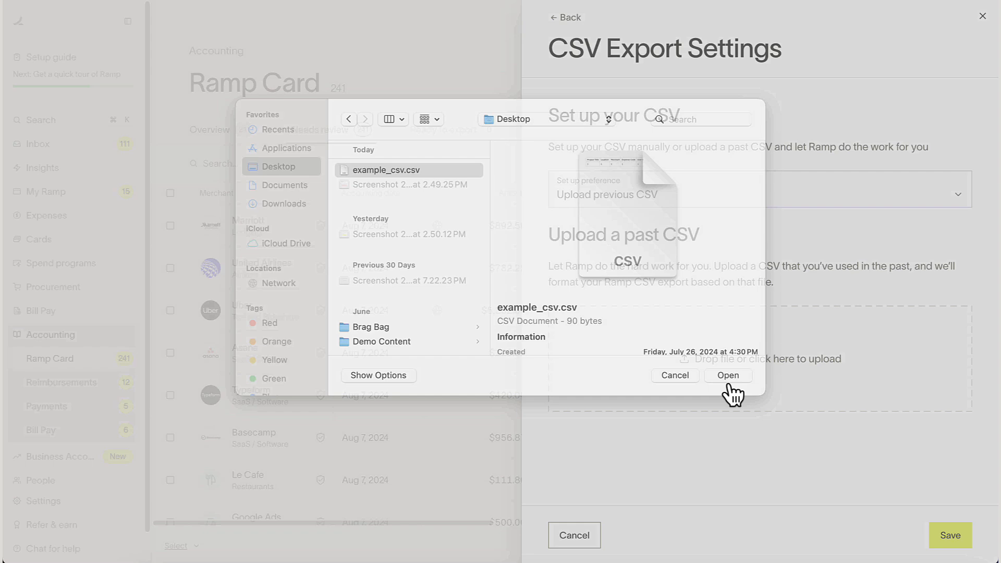
pyautogui.click(728, 375)
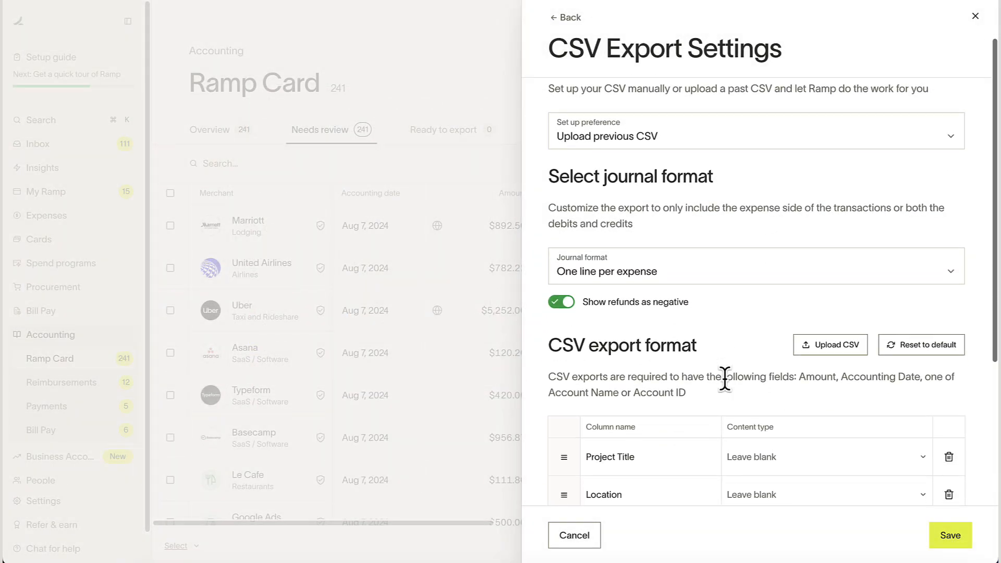
pyautogui.scroll(-3)
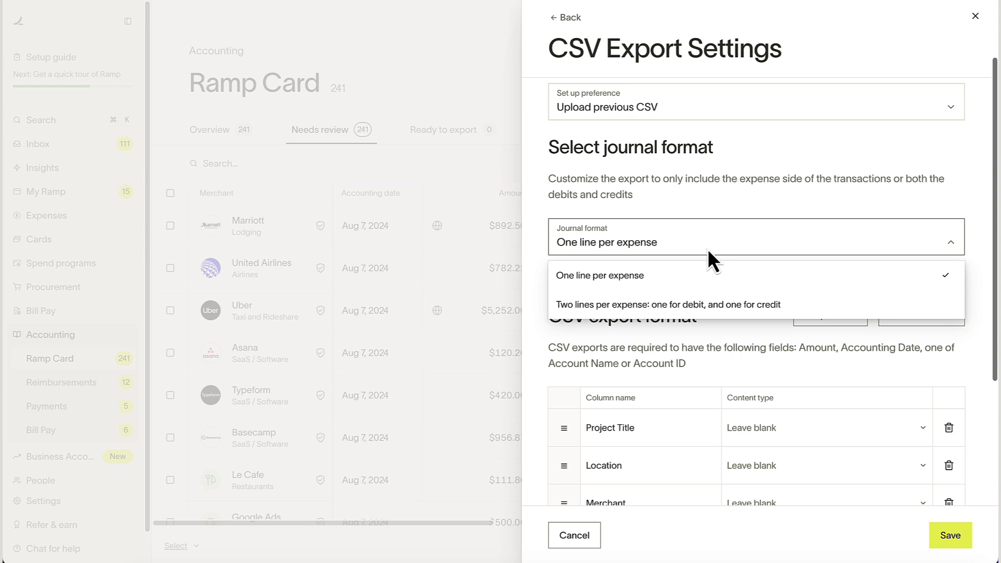
pyautogui.click(600, 275)
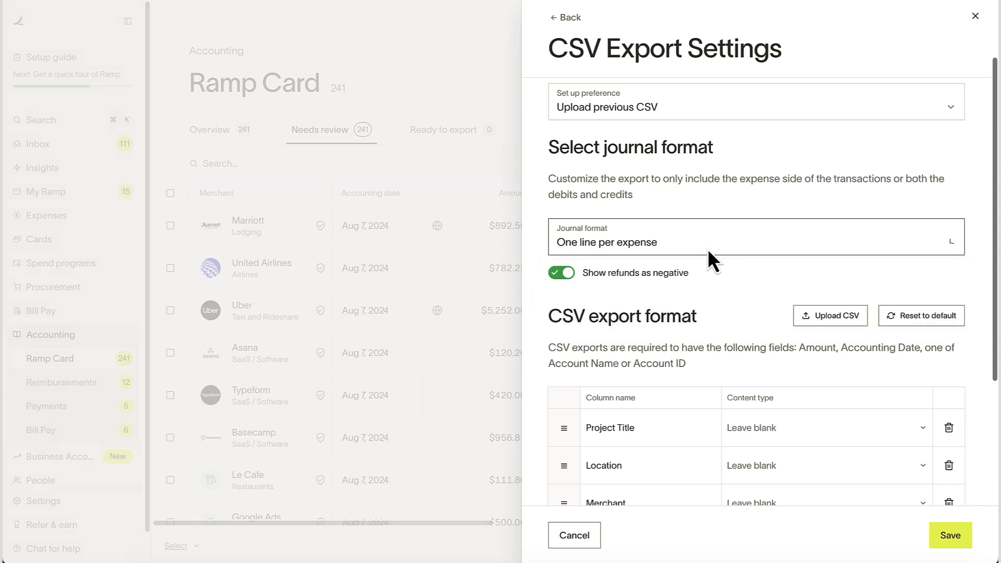
pyautogui.scroll(-3)
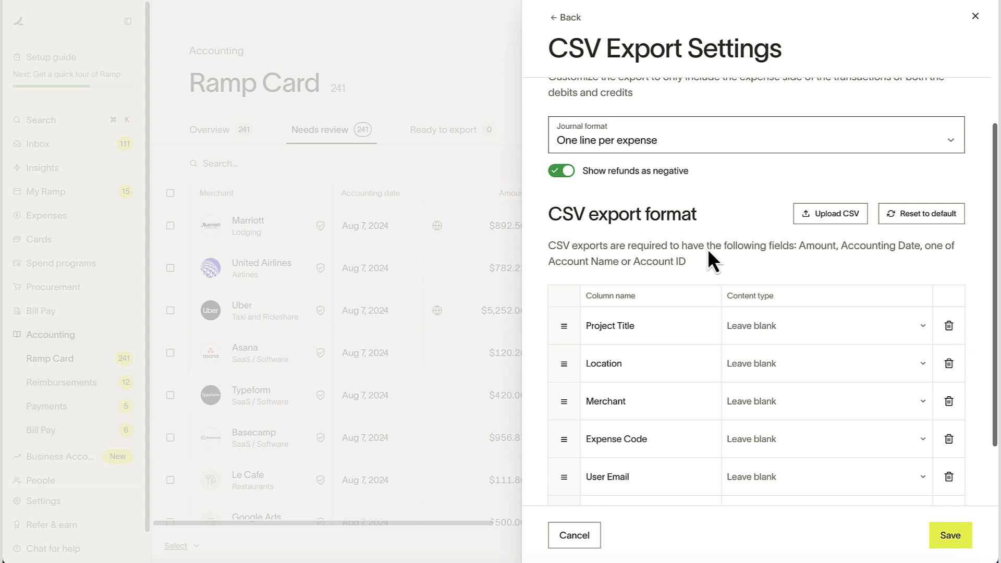
pyautogui.scroll(-3)
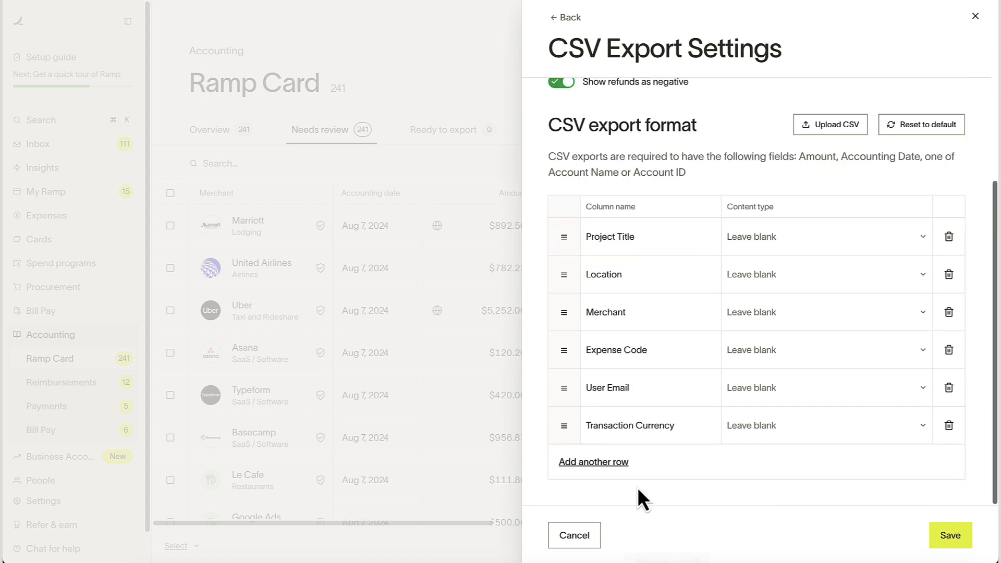
pyautogui.click(593, 462)
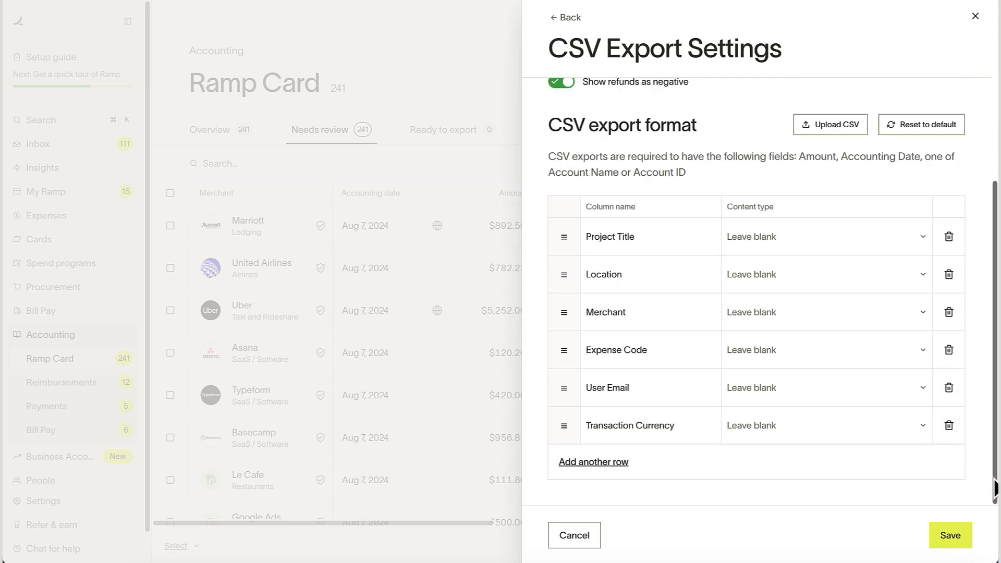
pyautogui.moveTo(925, 292)
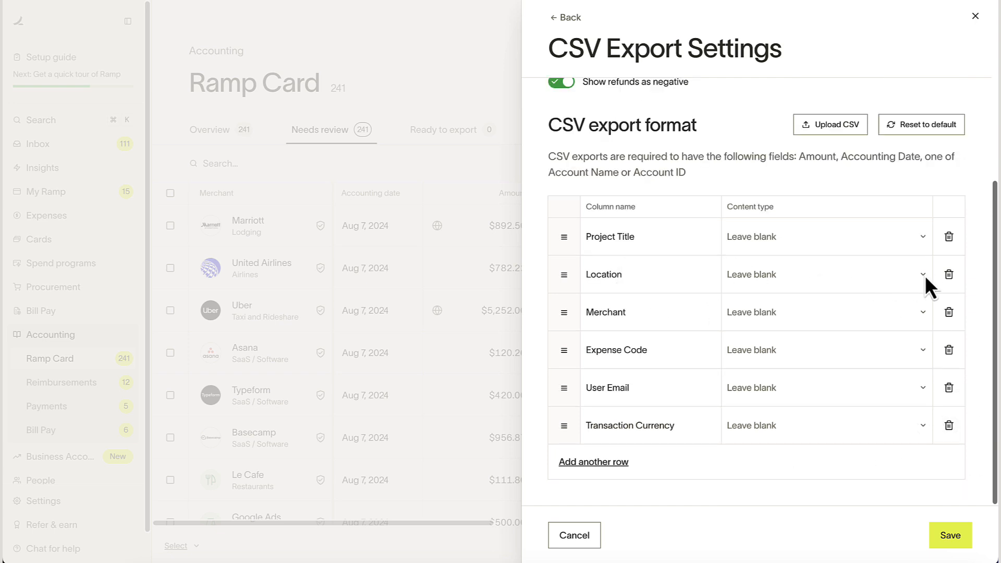
# - Set the Location column's content type to a fixed value of 'Location' and submit it
pyautogui.click(921, 274)
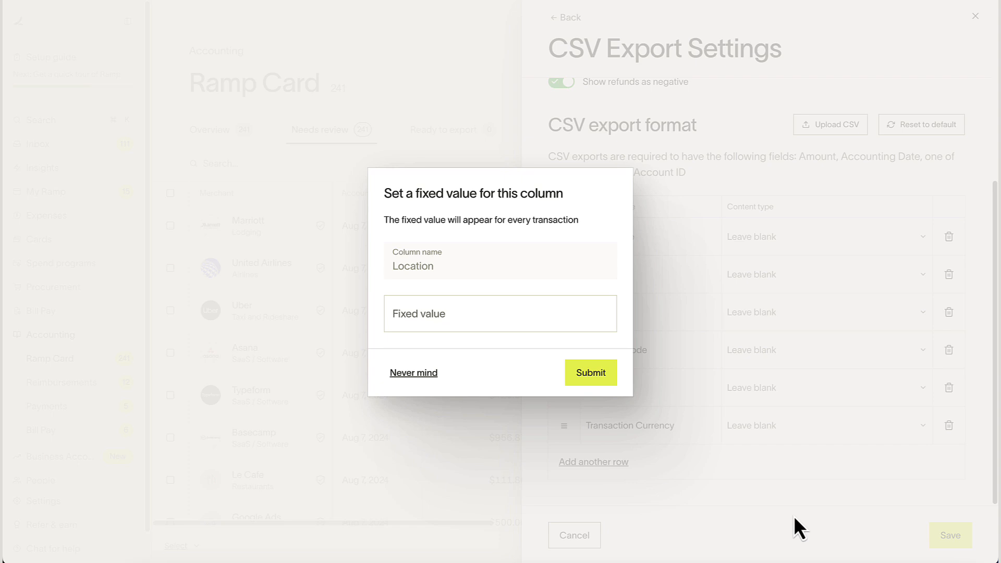
pyautogui.click(500, 313)
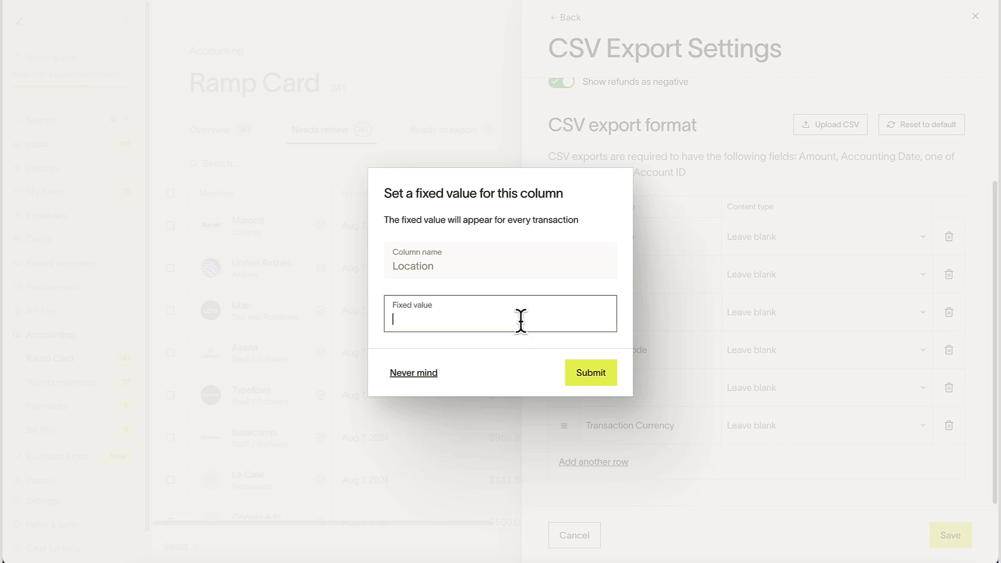
pyautogui.write('Location')
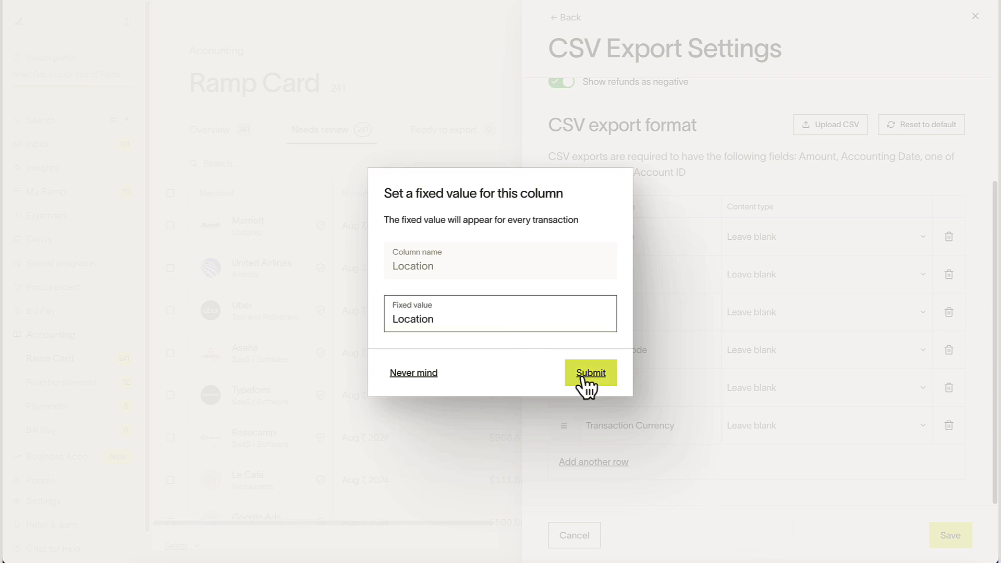
pyautogui.click(591, 372)
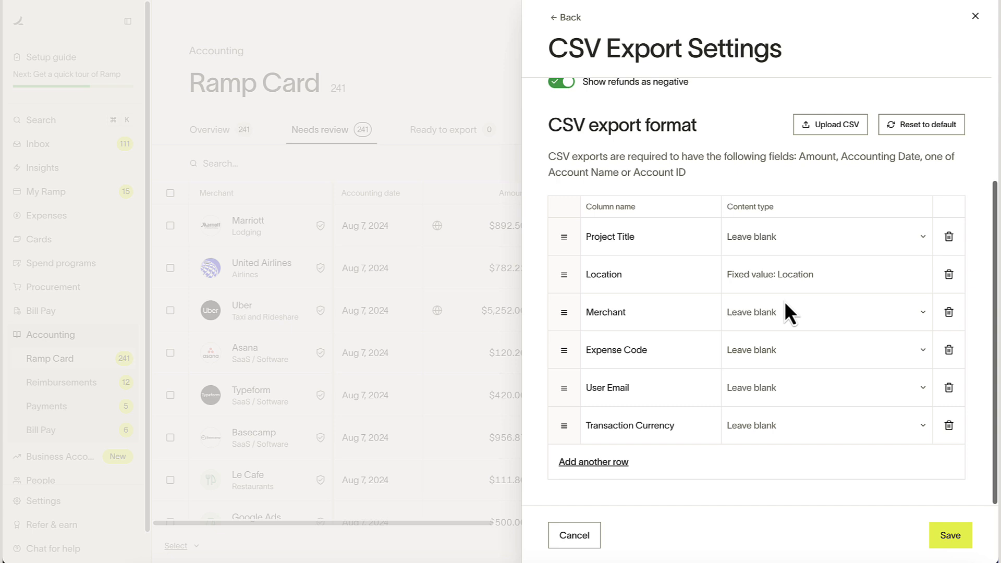
pyautogui.moveTo(831, 455)
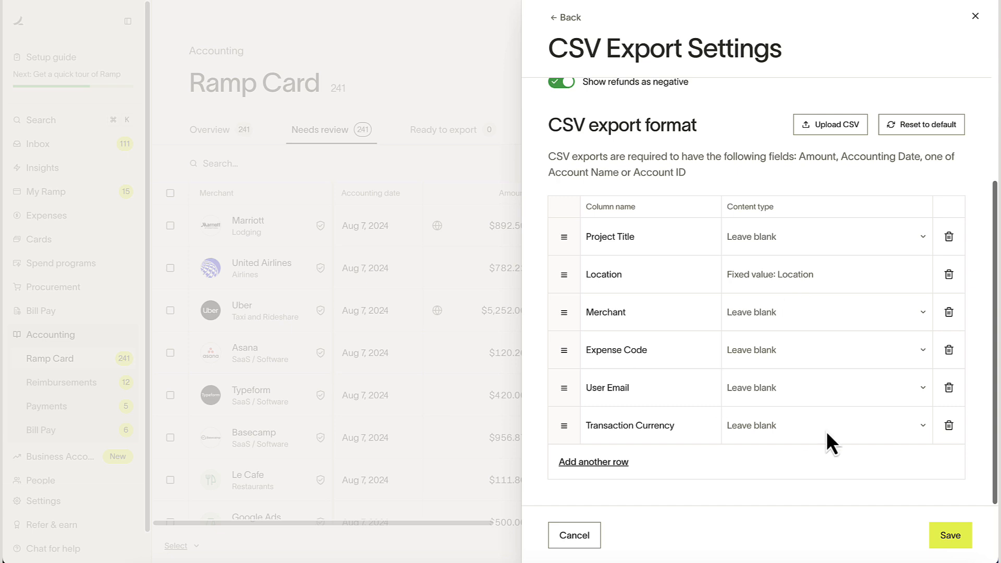
pyautogui.moveTo(566, 285)
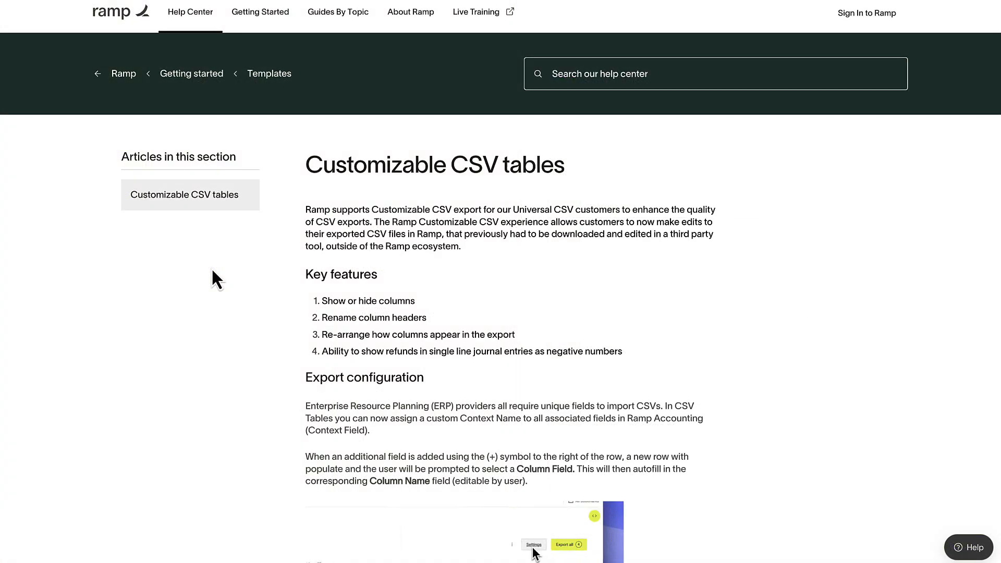
# - Scroll the Customizable CSV tables article down to its FAQs section
pyautogui.scroll(-3)
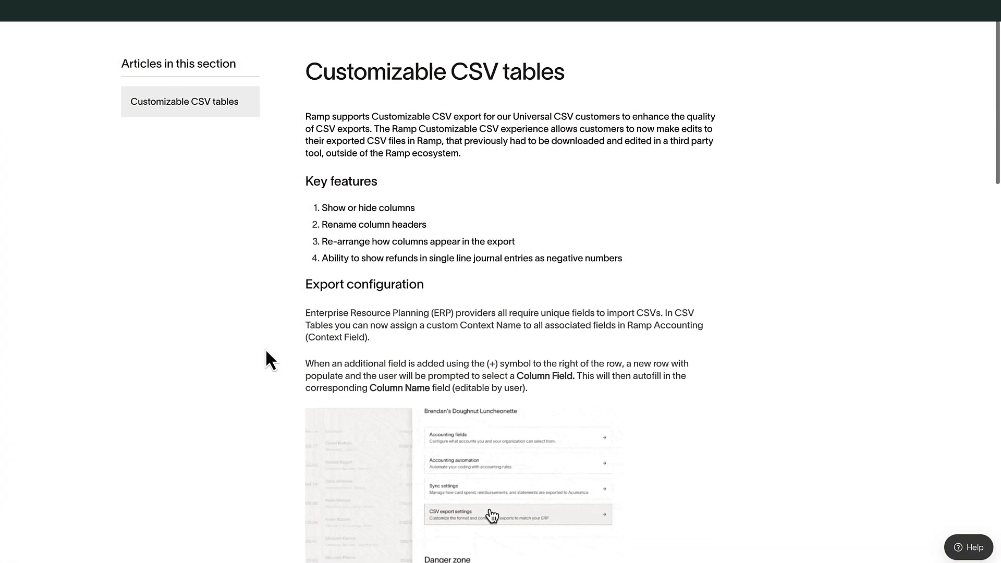
pyautogui.scroll(-3)
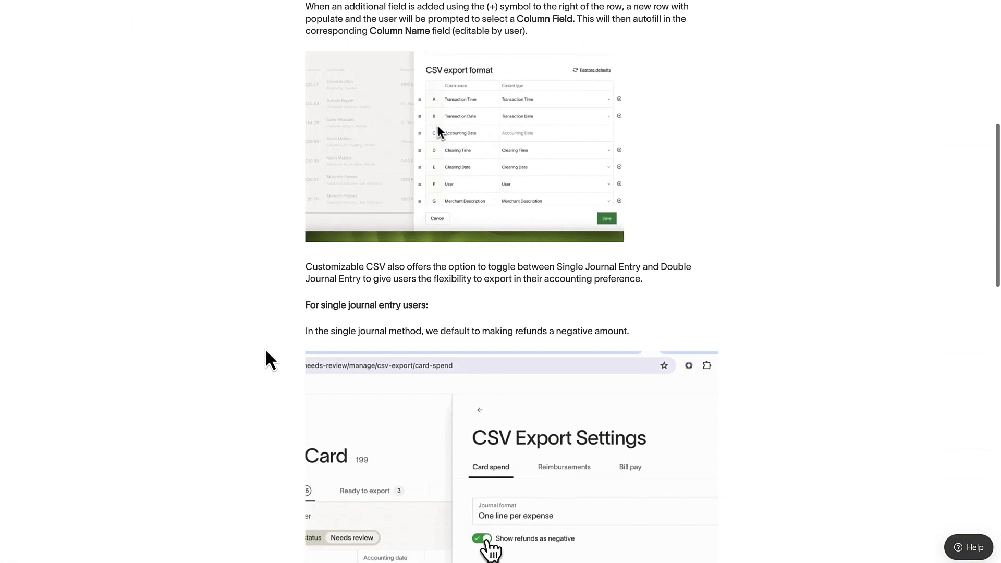
pyautogui.scroll(-3)
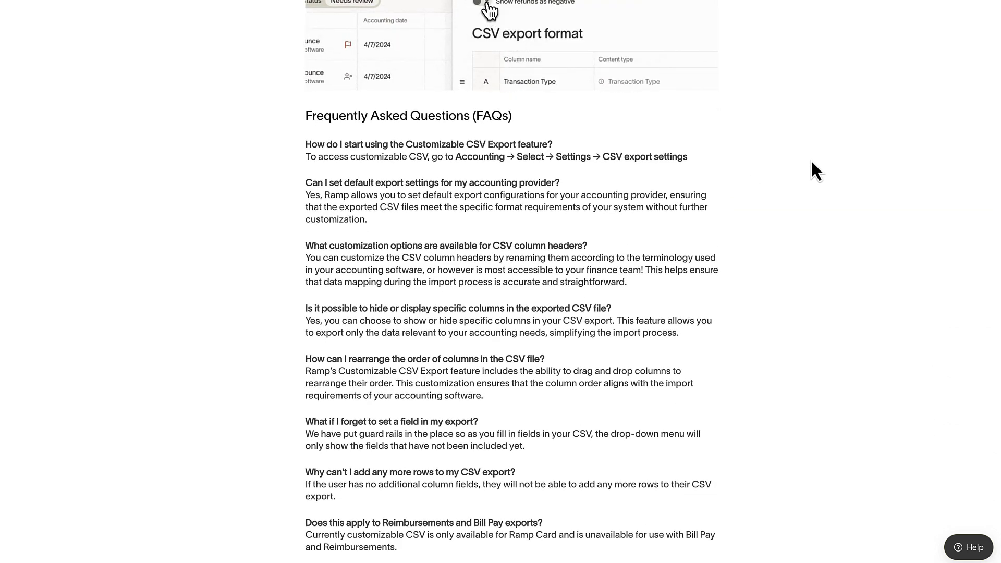
pyautogui.click(478, 2)
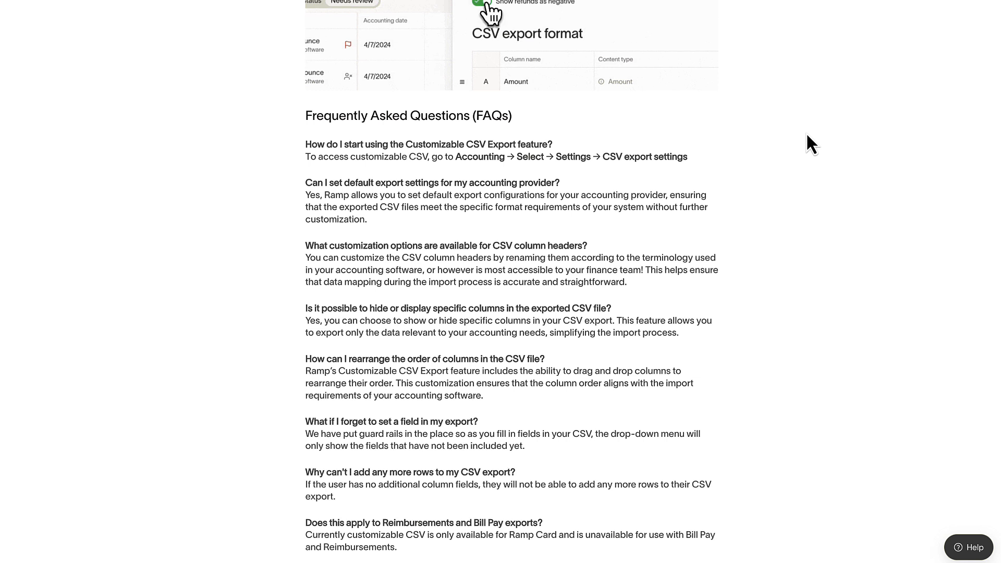